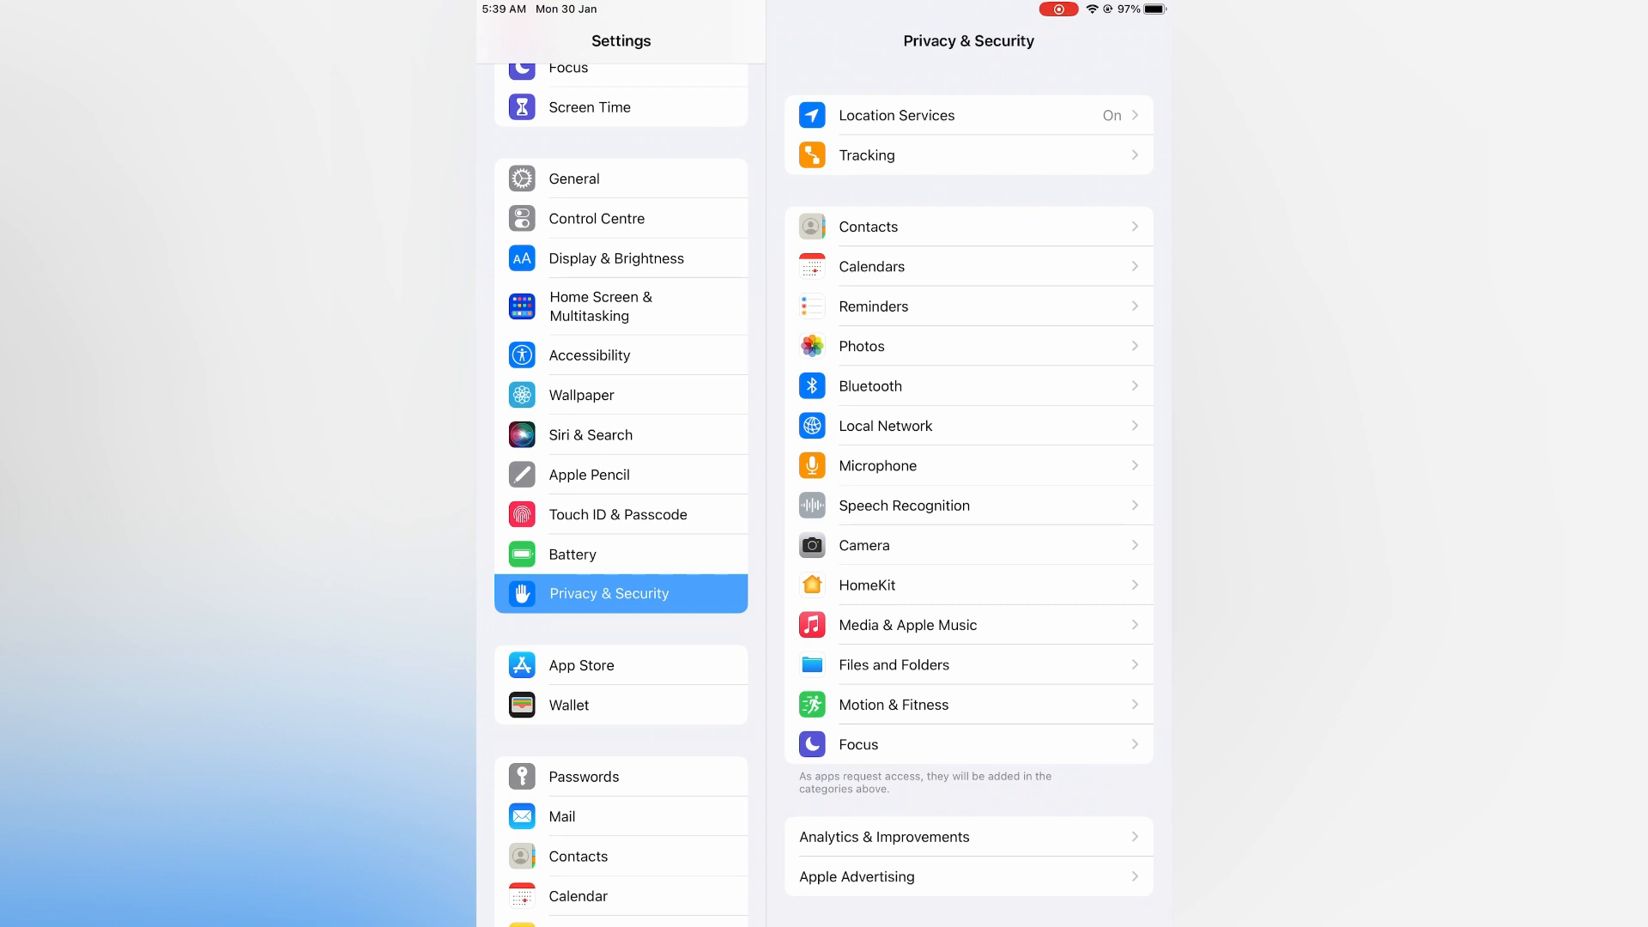
Go to the Accessibility page from the Settings sidebar.
click(589, 353)
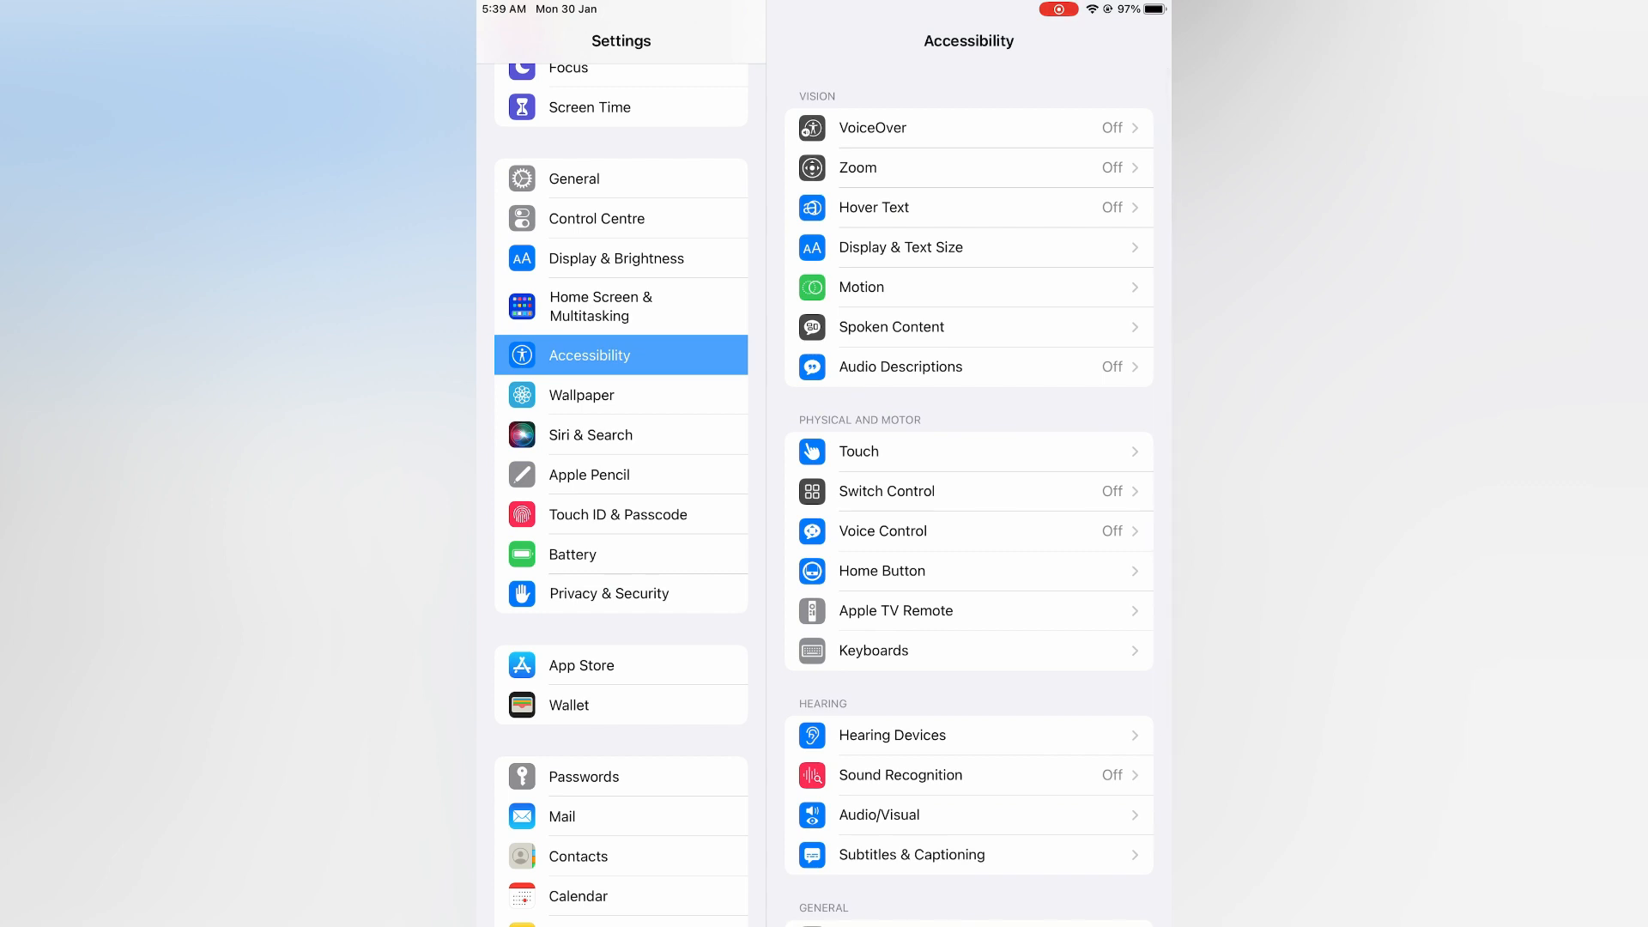
Within Display & Text Size, switch the Auto-Brightness toggle off.
click(898, 247)
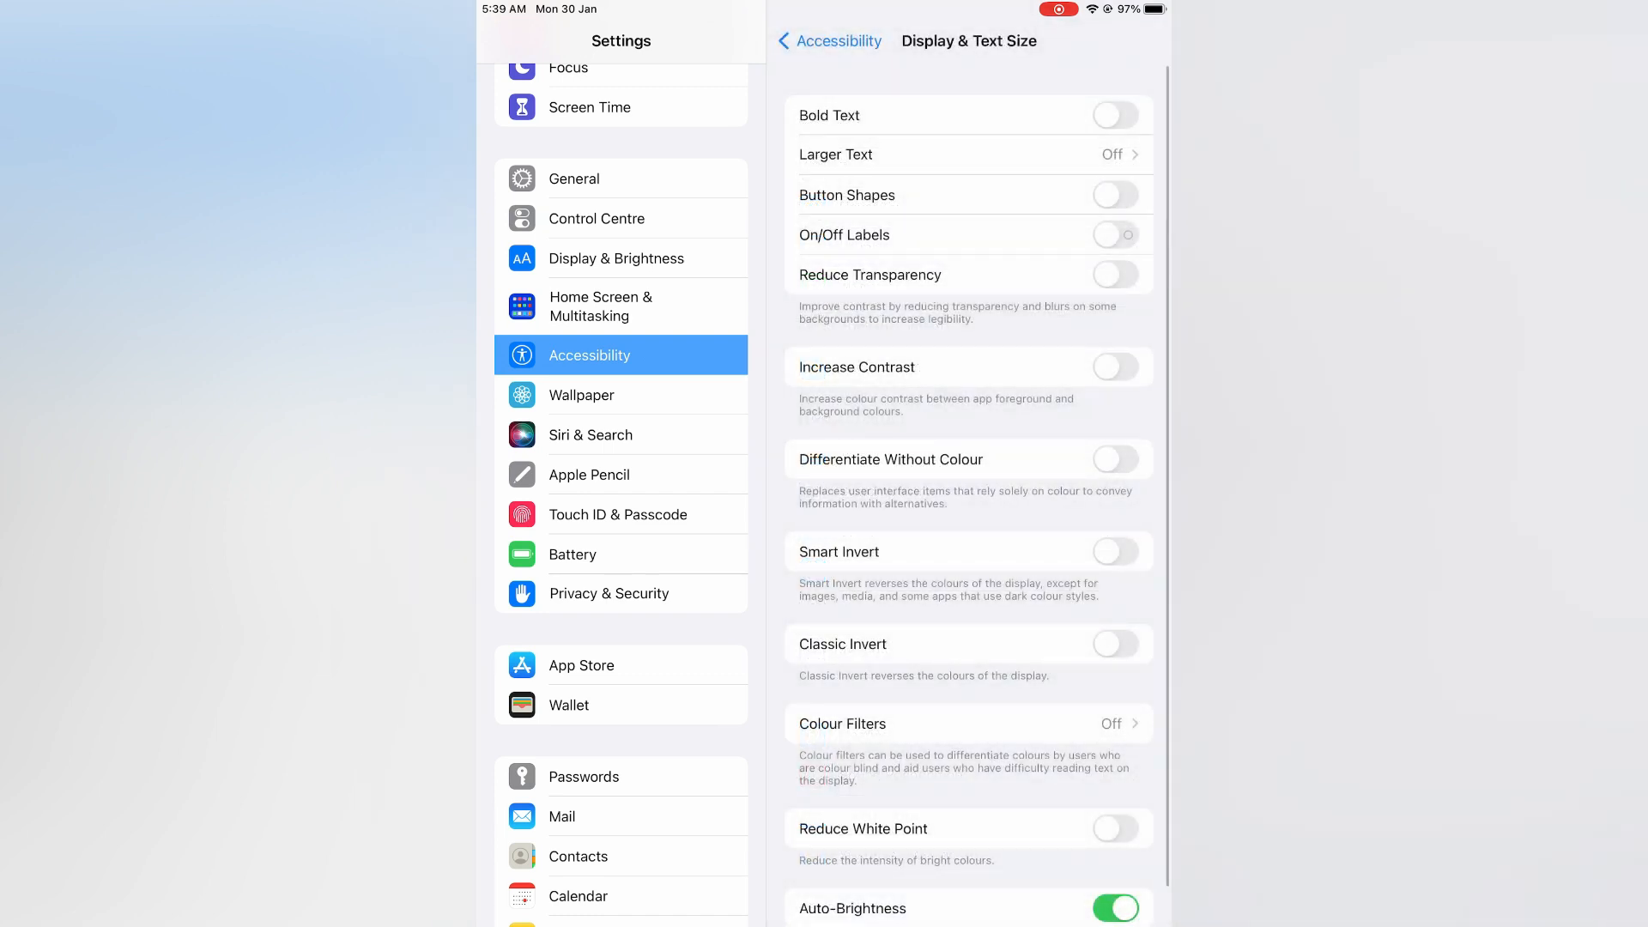
scroll(down, 3)
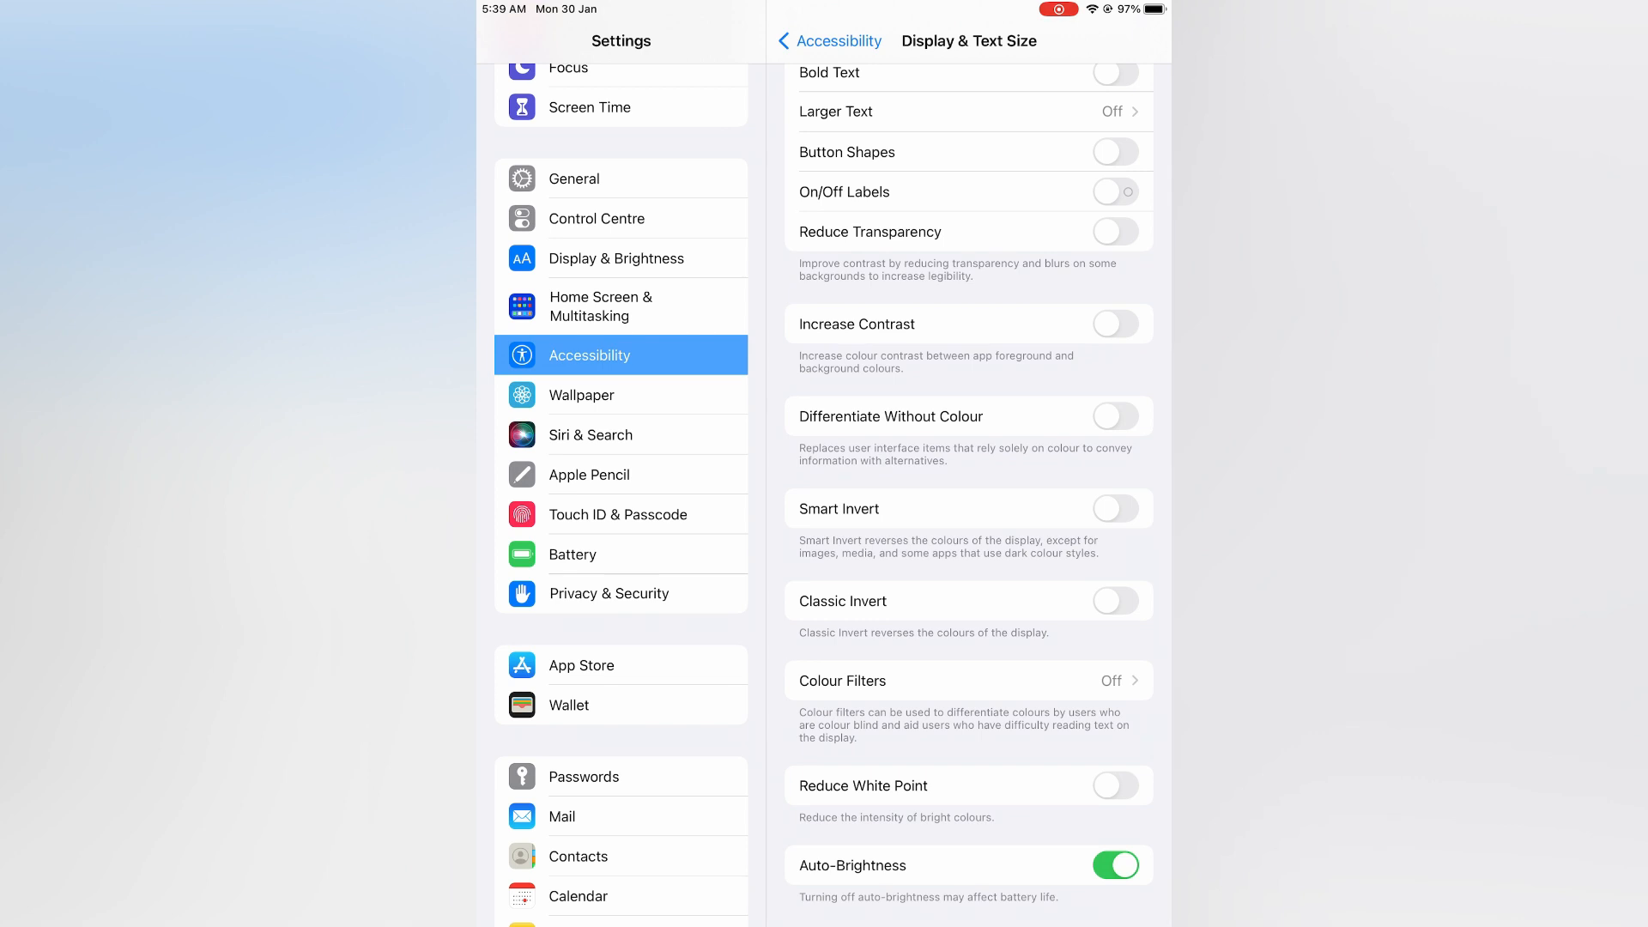
click(1116, 865)
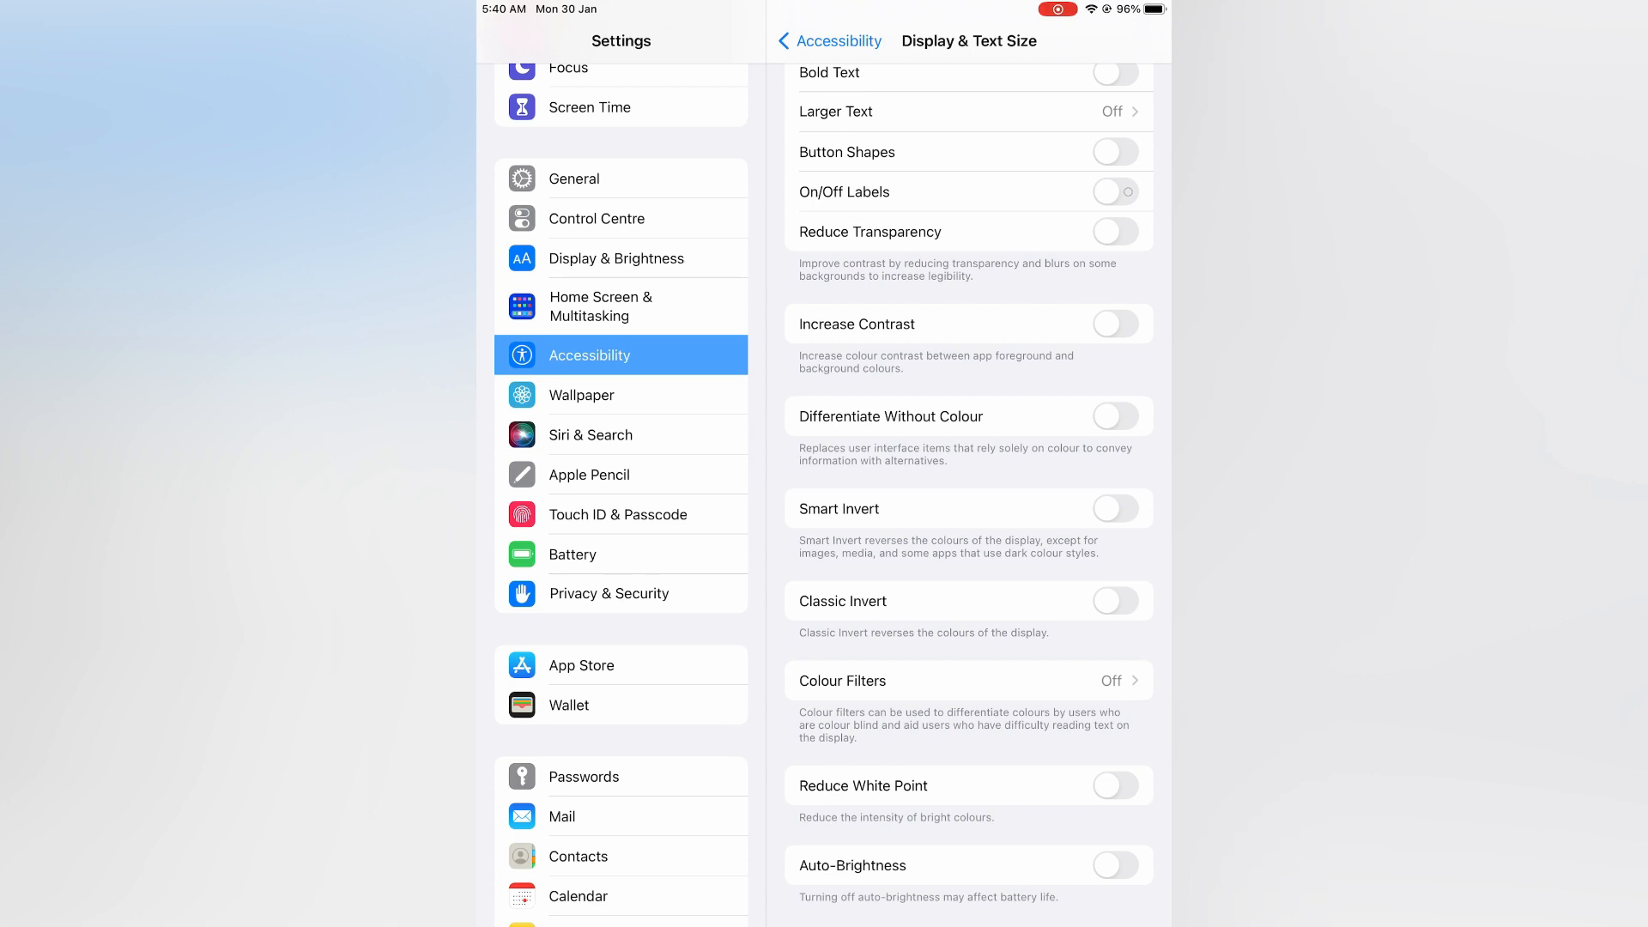
Switch Auto-Brightness back on and review the remaining display options below.
click(1116, 864)
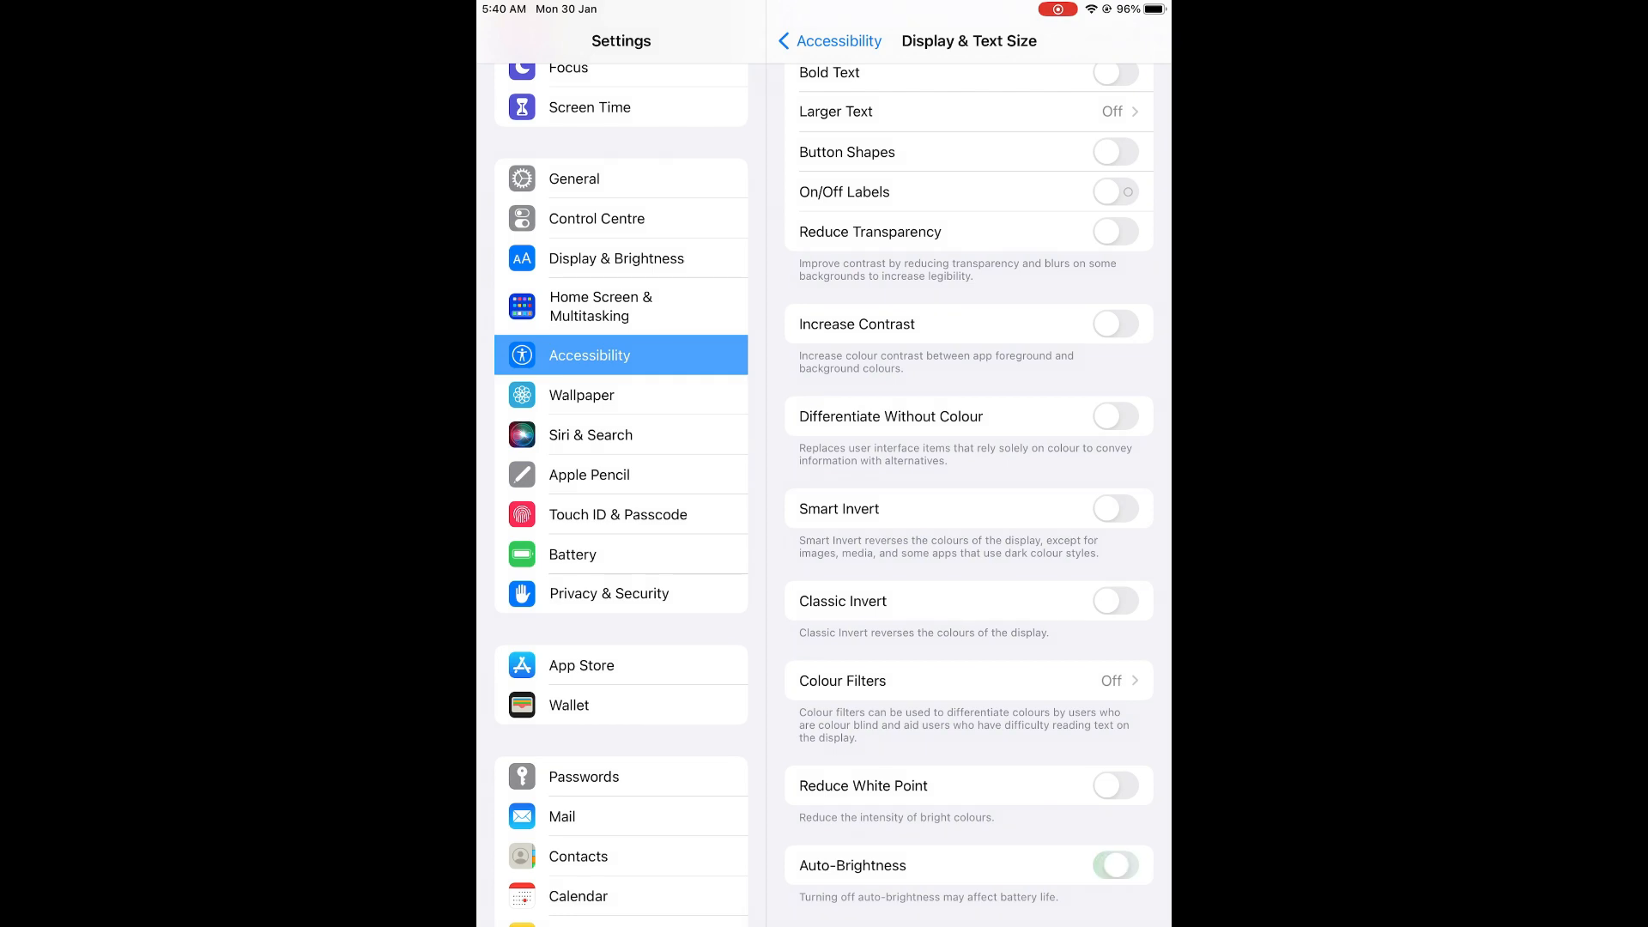
click(1116, 865)
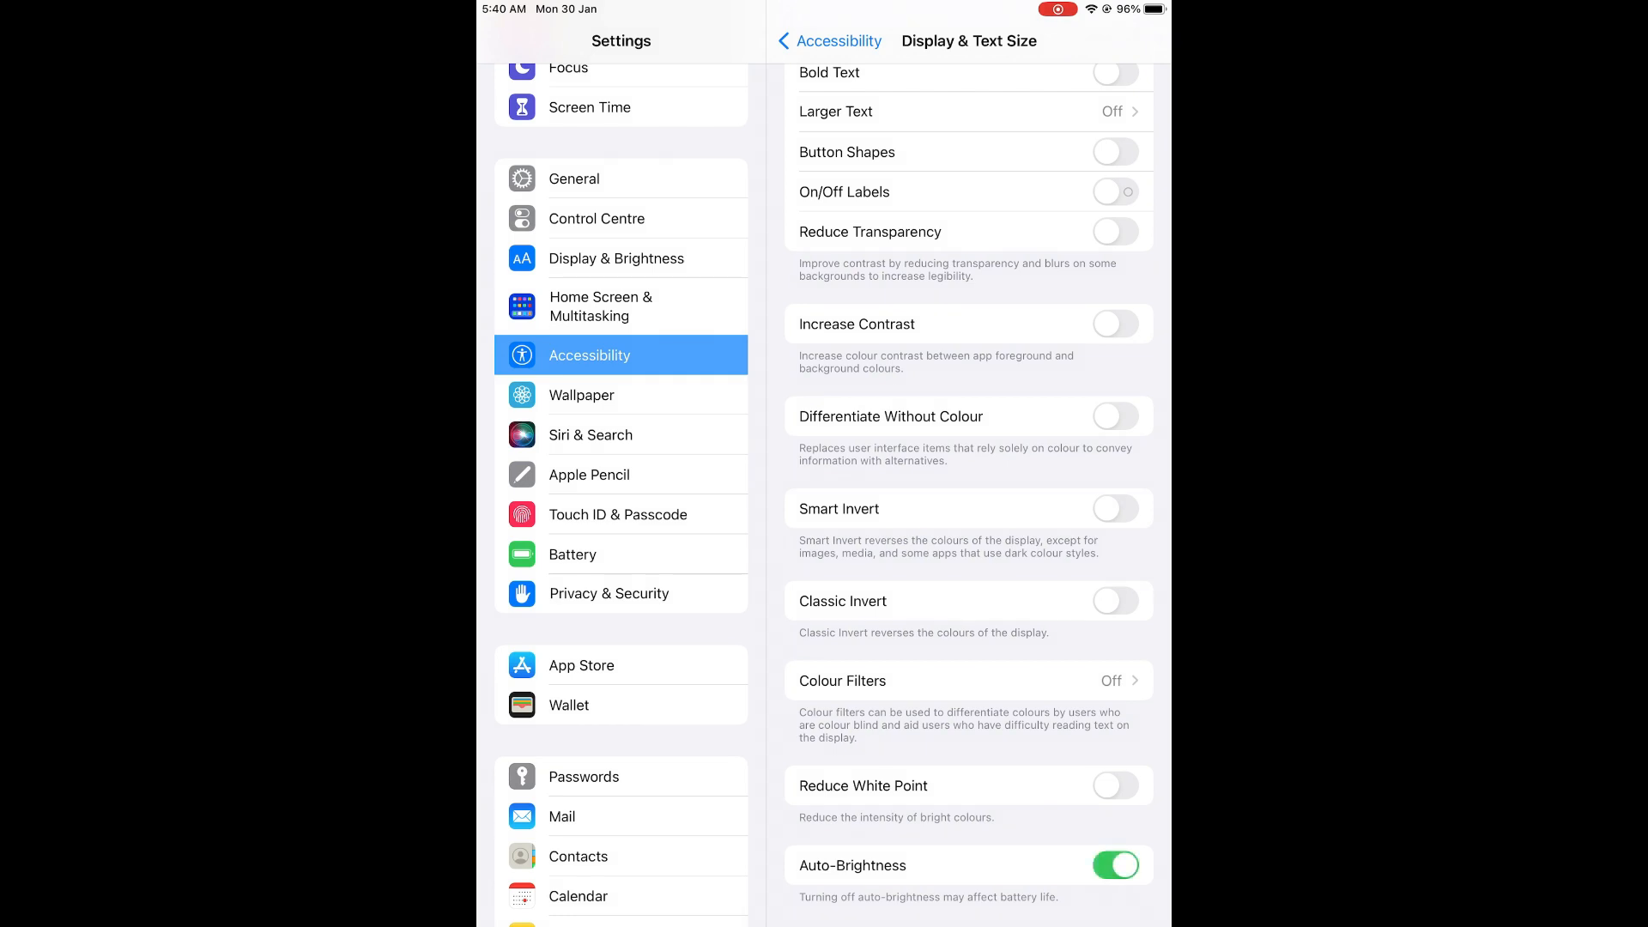
scroll(down, 3)
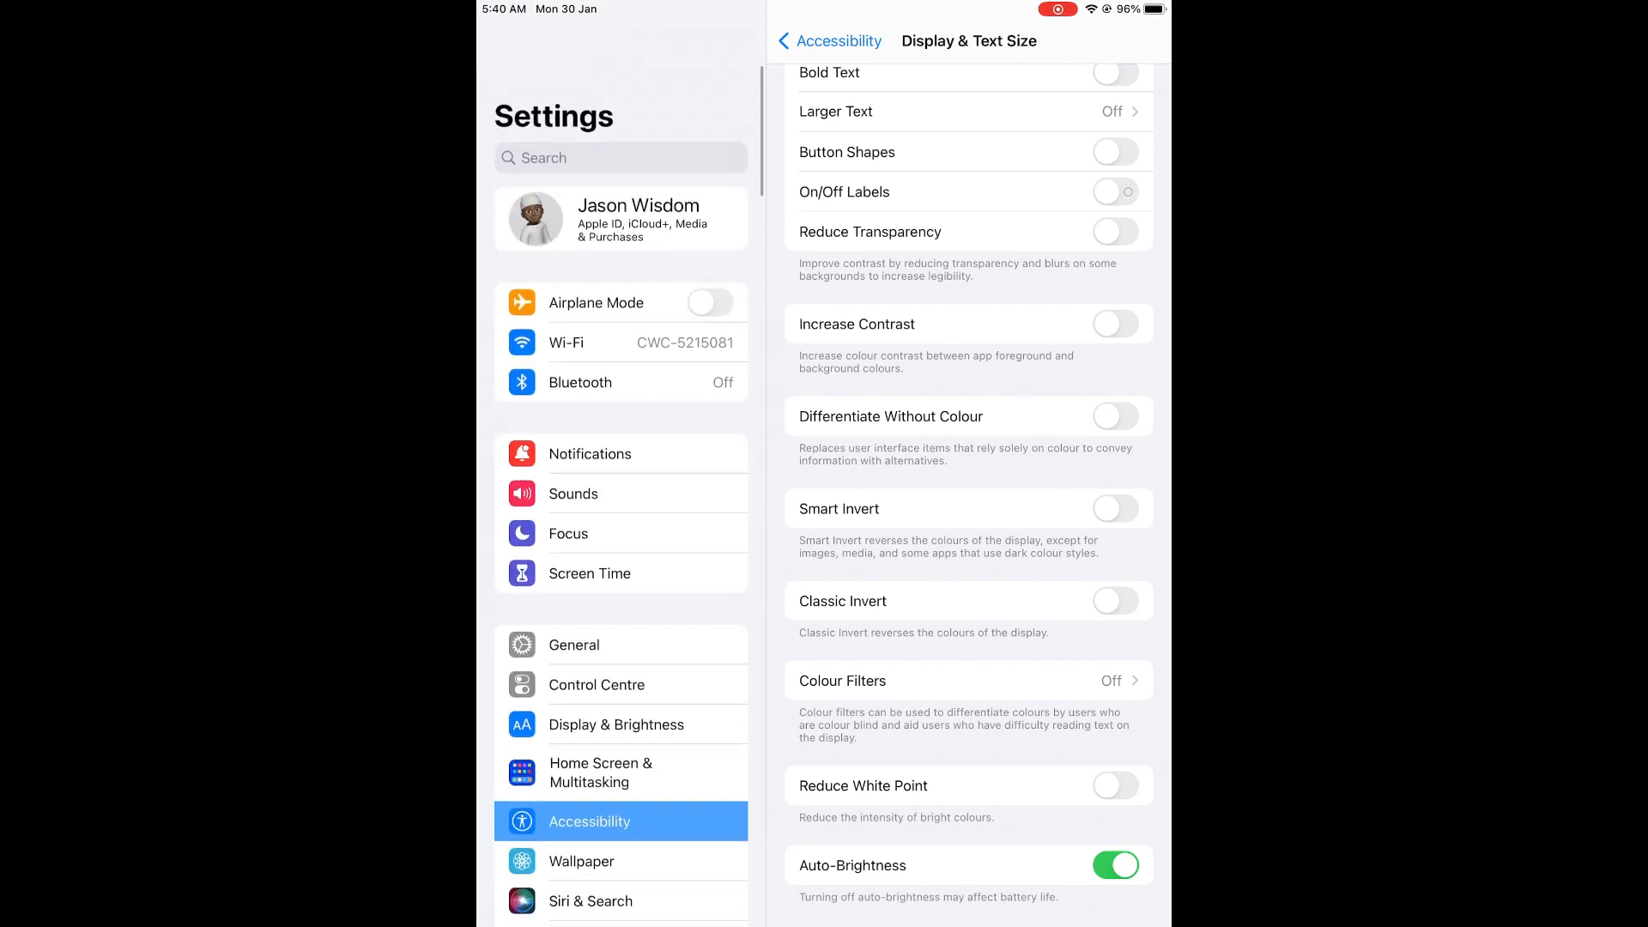
scroll(down, 3)
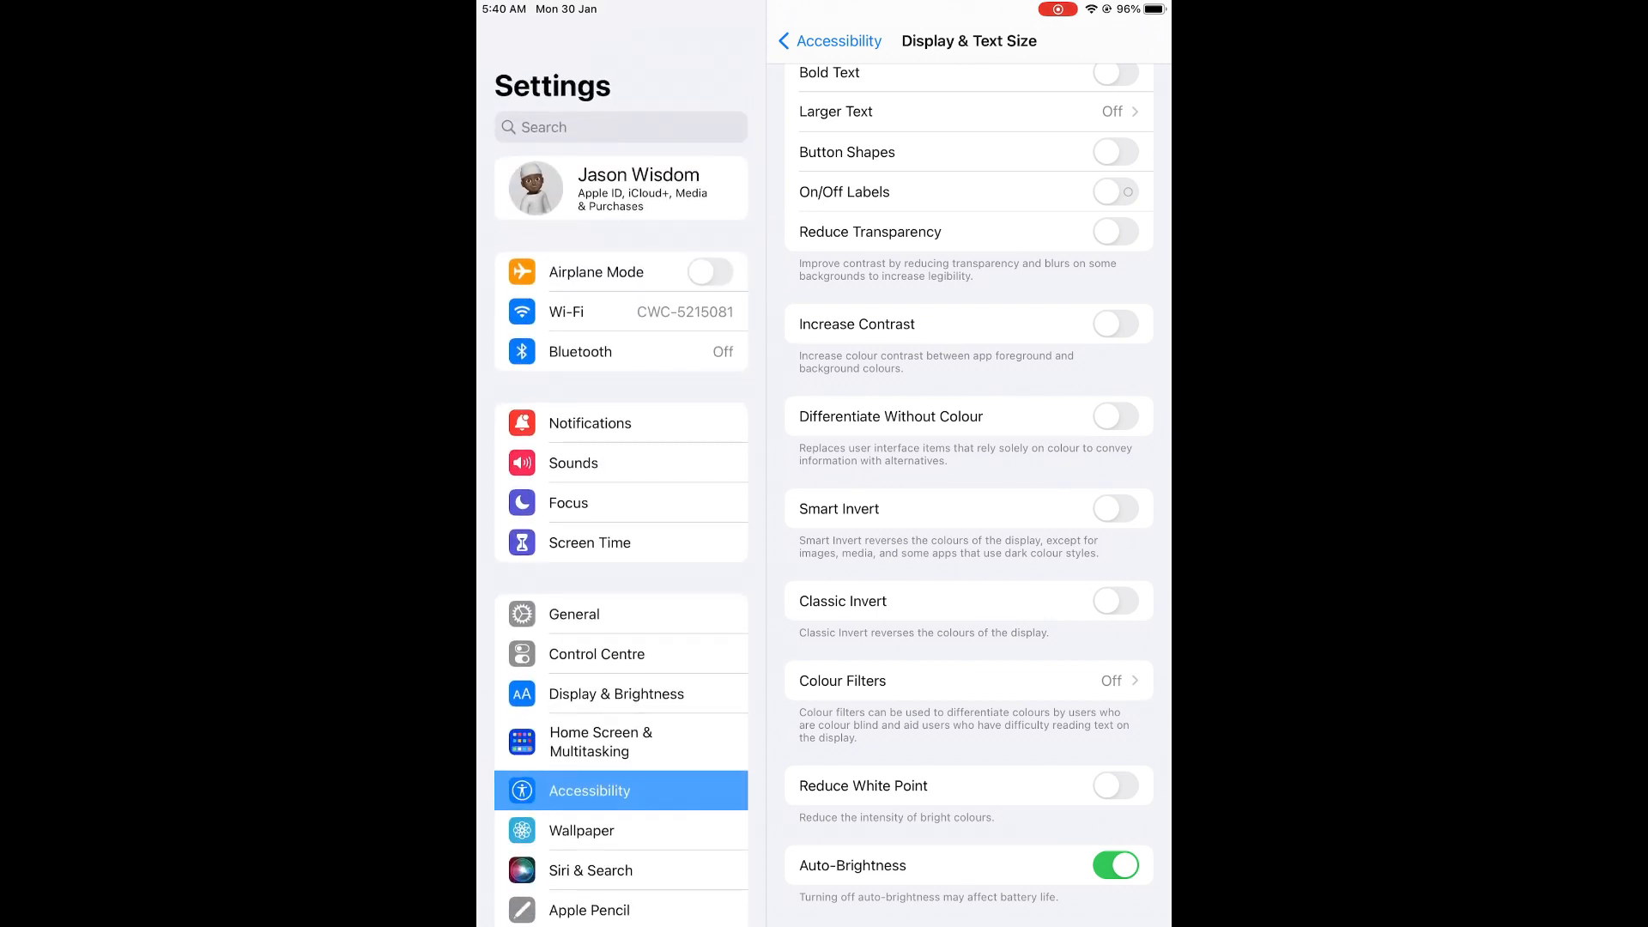